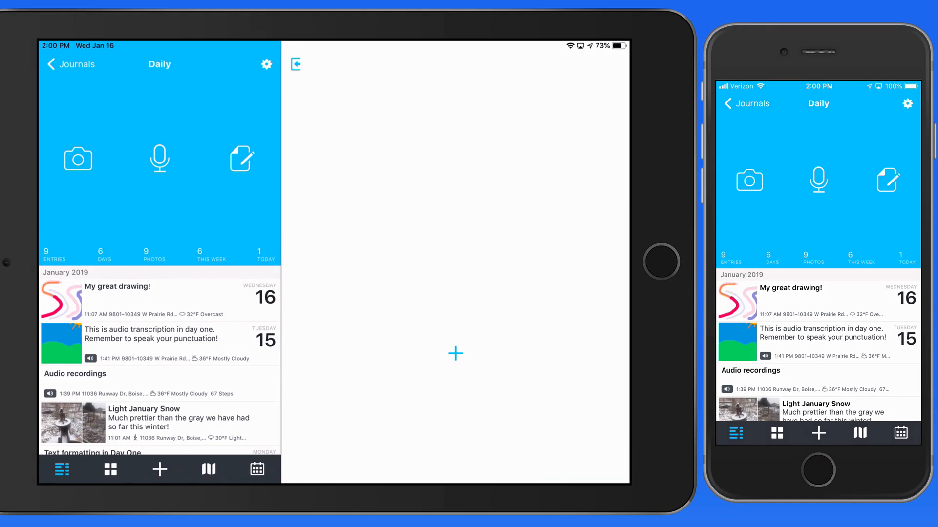
# Review the Light January Snow entry's info, checking its date and time without changing it.
pyautogui.scroll(-3)
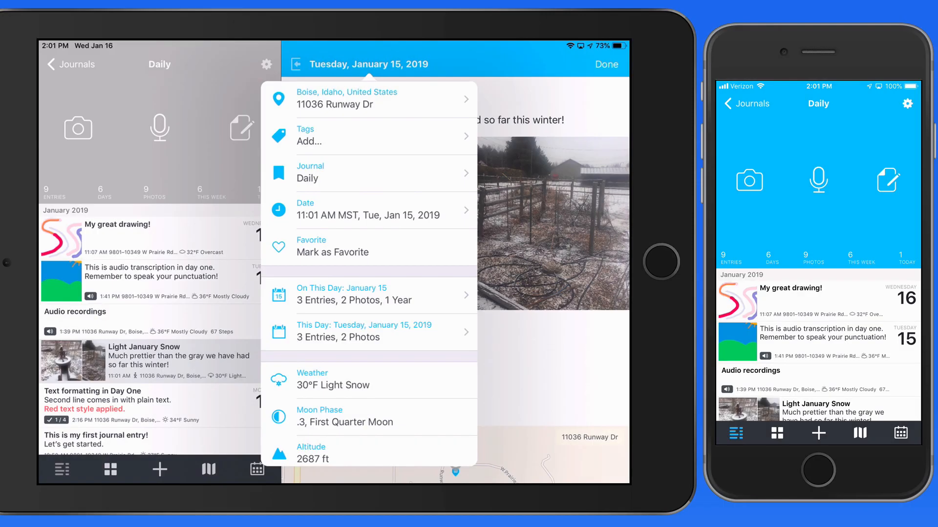
pyautogui.scroll(-3)
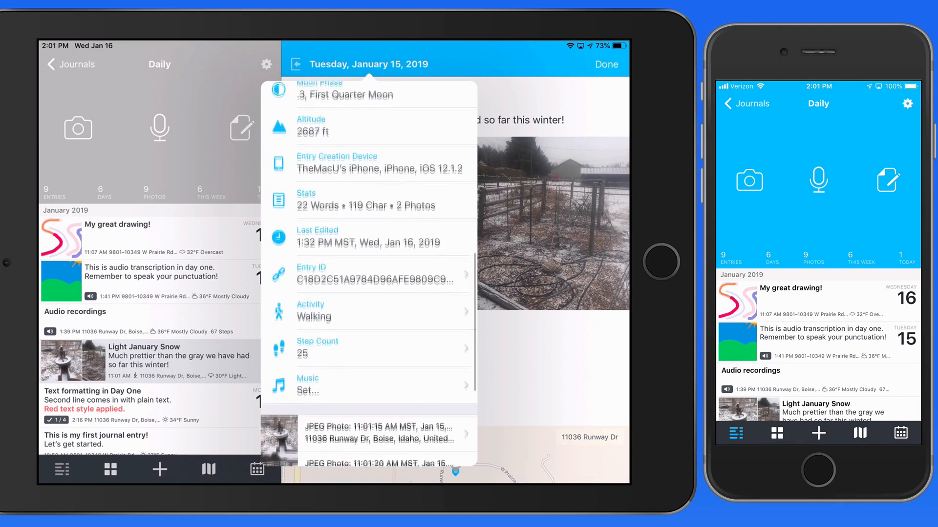
pyautogui.scroll(-3)
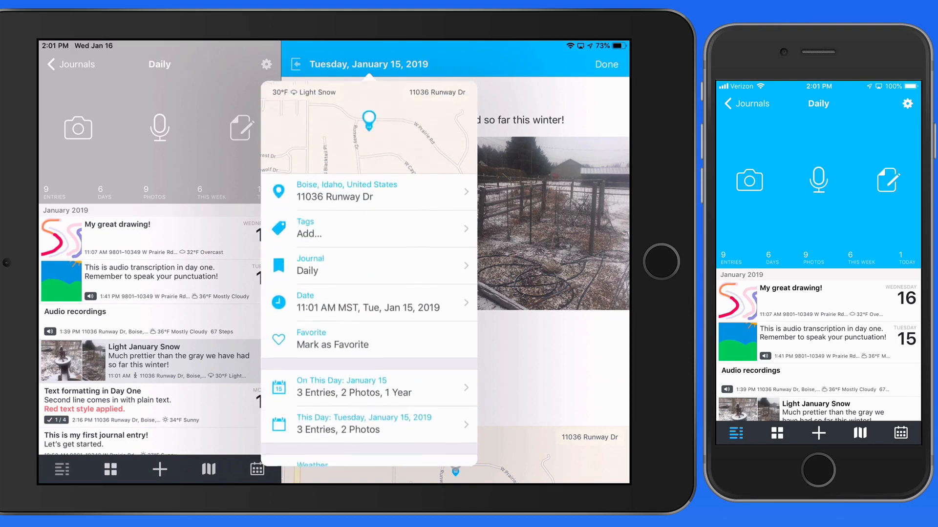
pyautogui.click(385, 302)
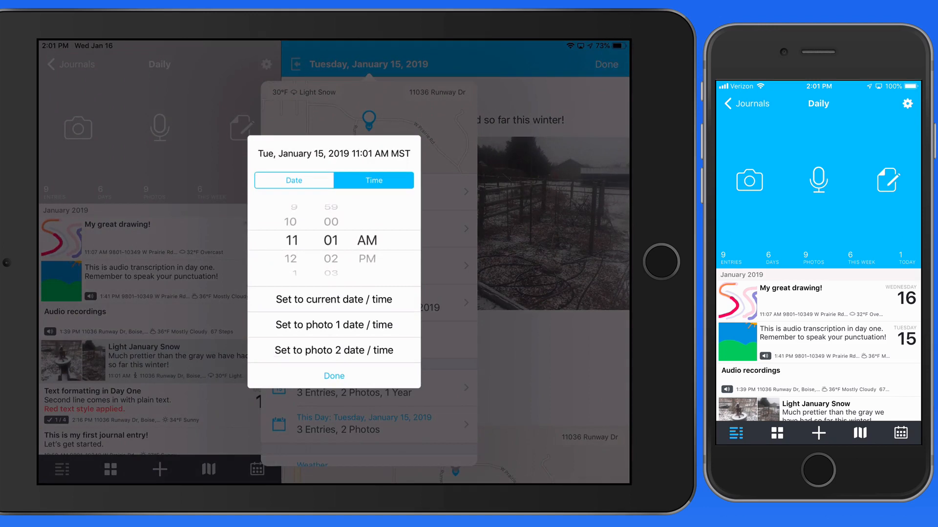
pyautogui.click(333, 376)
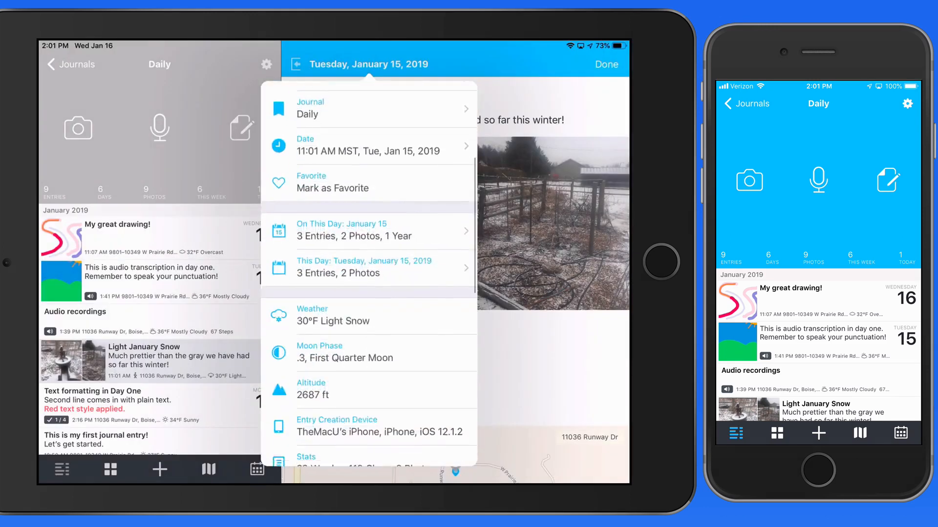
# Mark the Light January Snow entry as a favorite from its details.
pyautogui.scroll(-3)
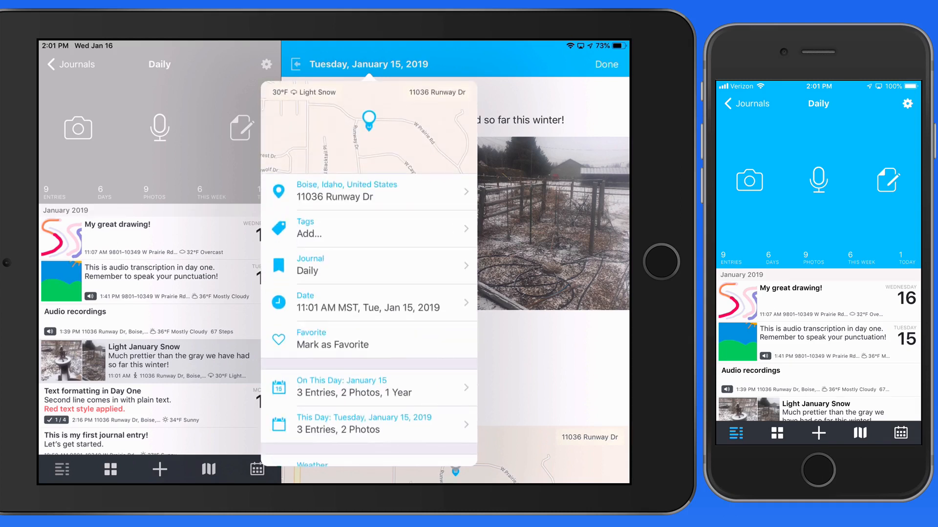
pyautogui.click(352, 338)
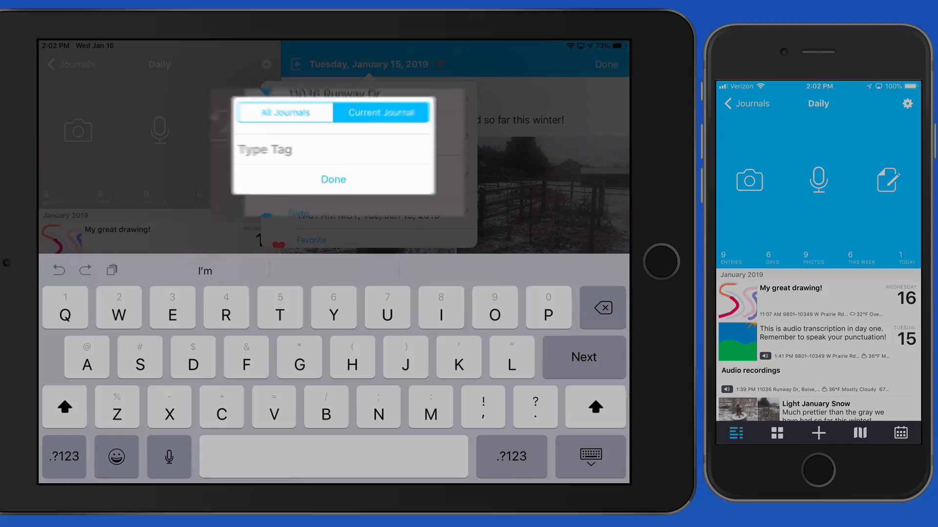
# Create an 'At Home' tag shared across all journals and apply it to the entry.
pyautogui.click(292, 119)
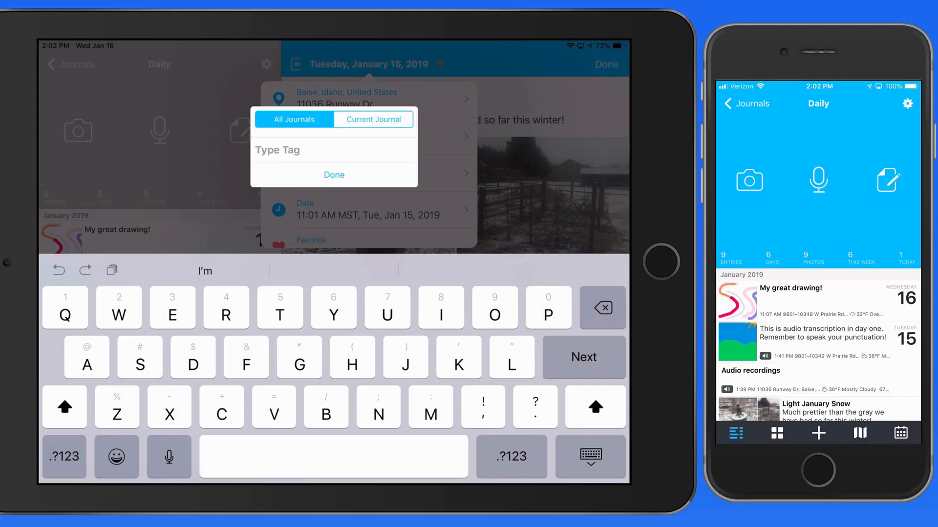
pyautogui.click(351, 358)
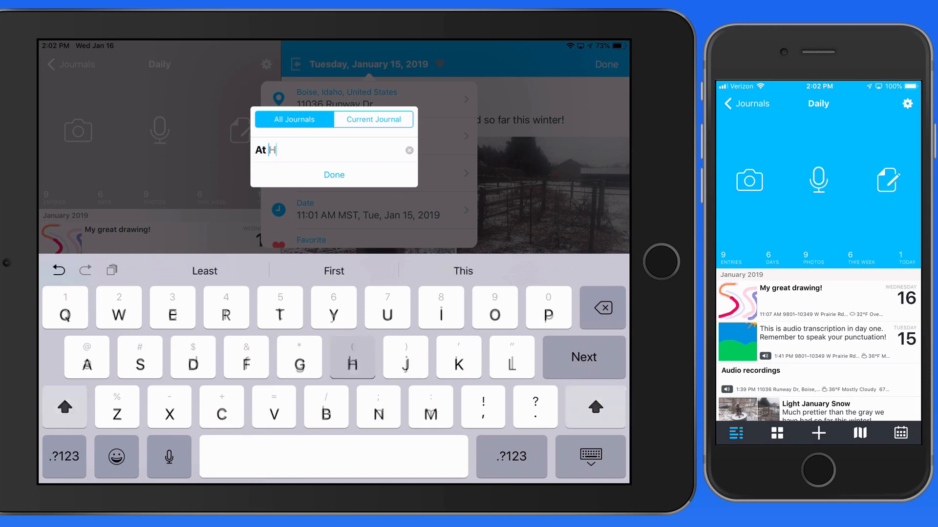
pyautogui.write('ome')
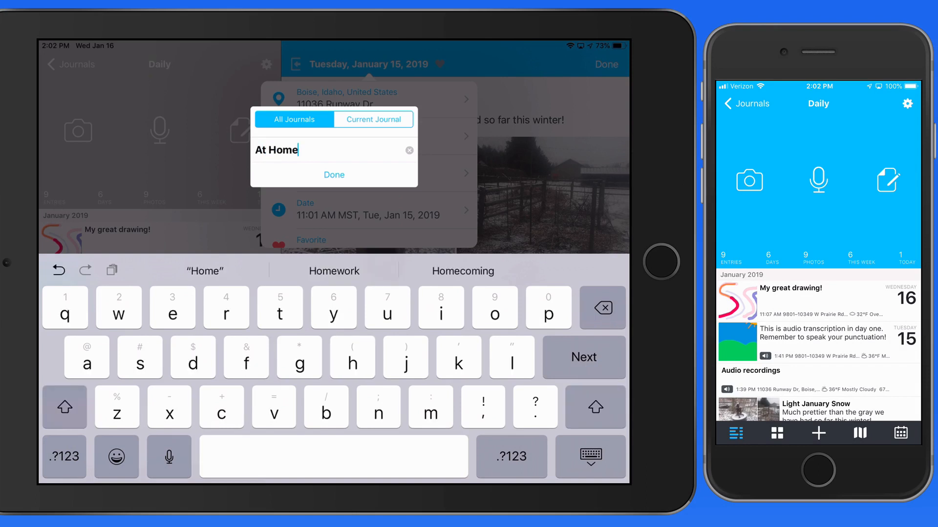
pyautogui.click(333, 176)
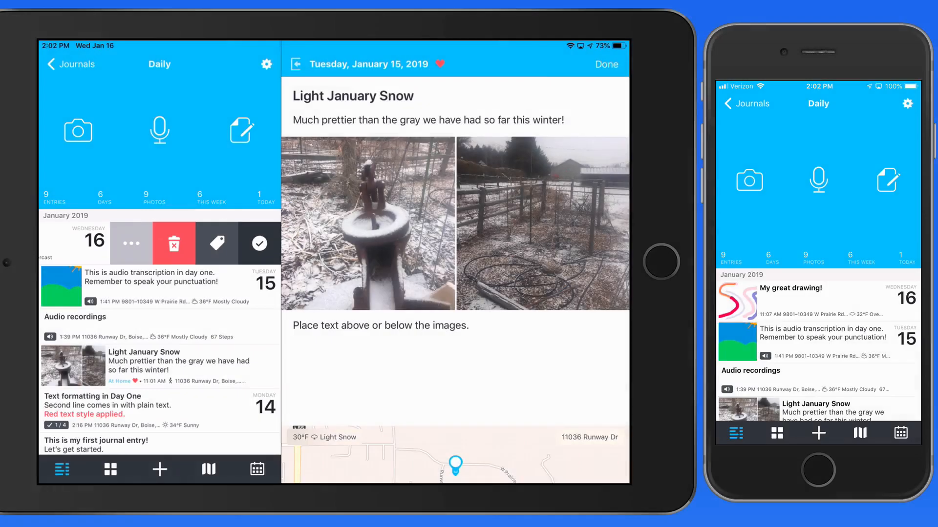
# Apply the existing At Home tag to the My great drawing entry.
pyautogui.click(217, 243)
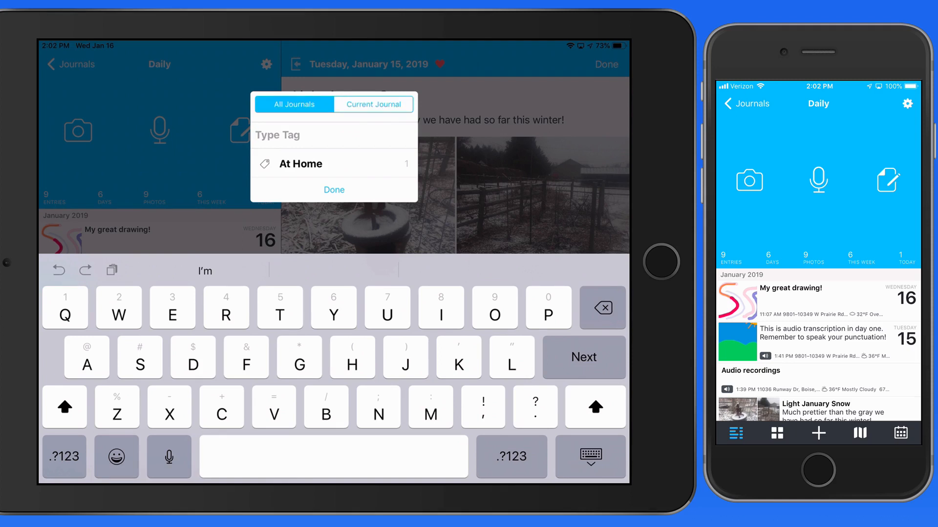
pyautogui.click(334, 164)
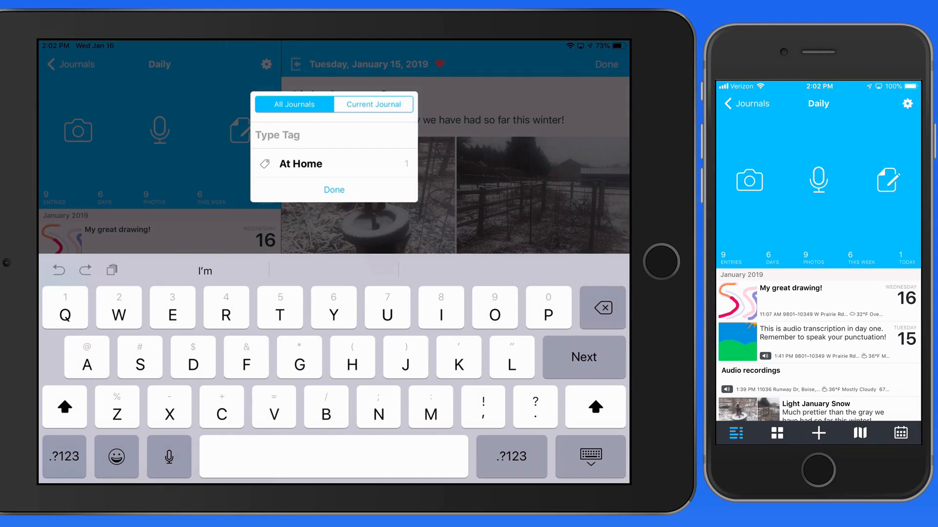
pyautogui.click(299, 134)
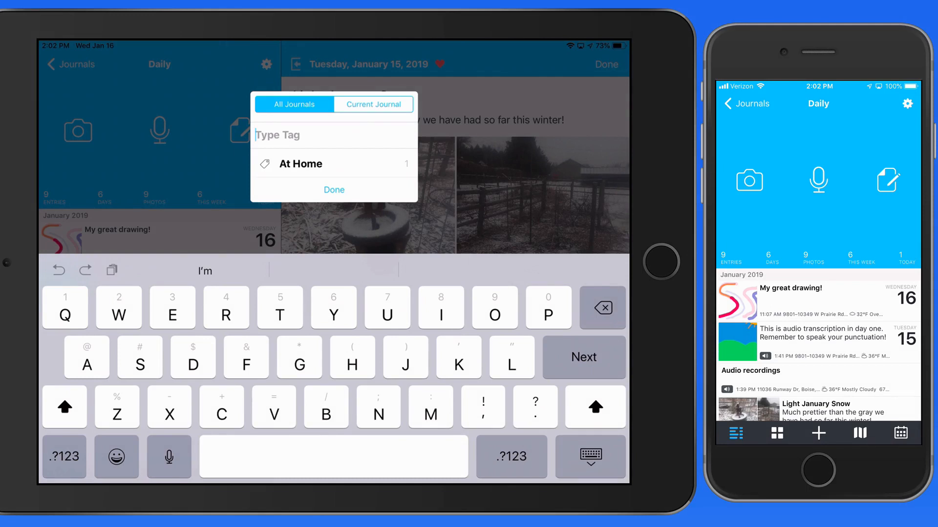
pyautogui.click(298, 165)
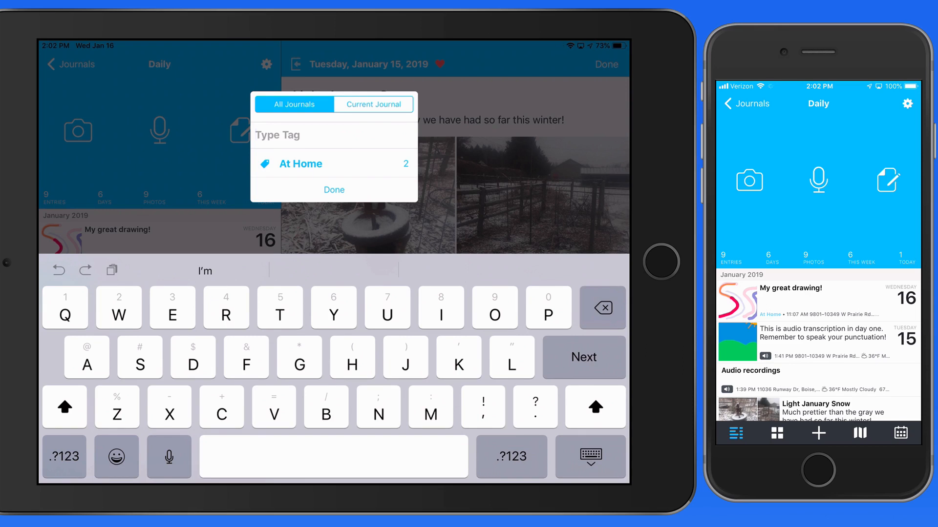
# Start a new 'Kids' tag for the audio transcription entry.
pyautogui.click(334, 165)
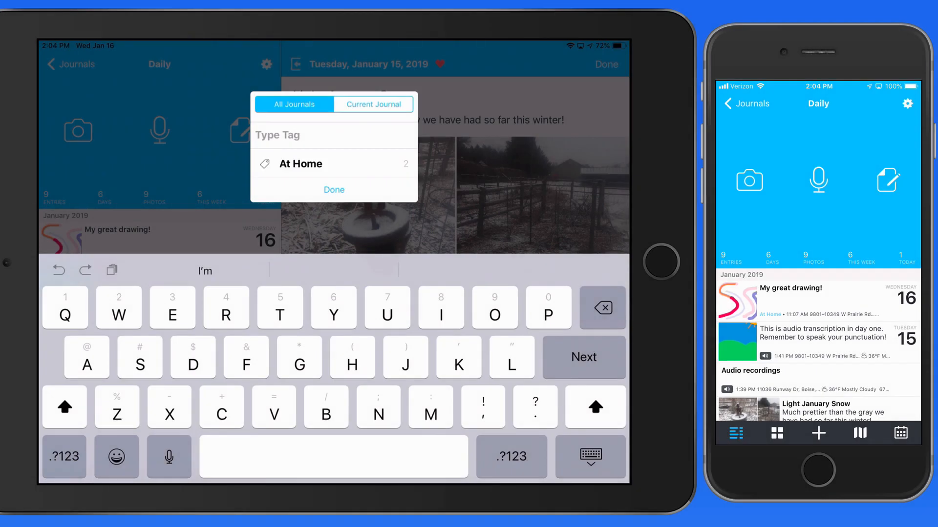
pyautogui.write('Kids')
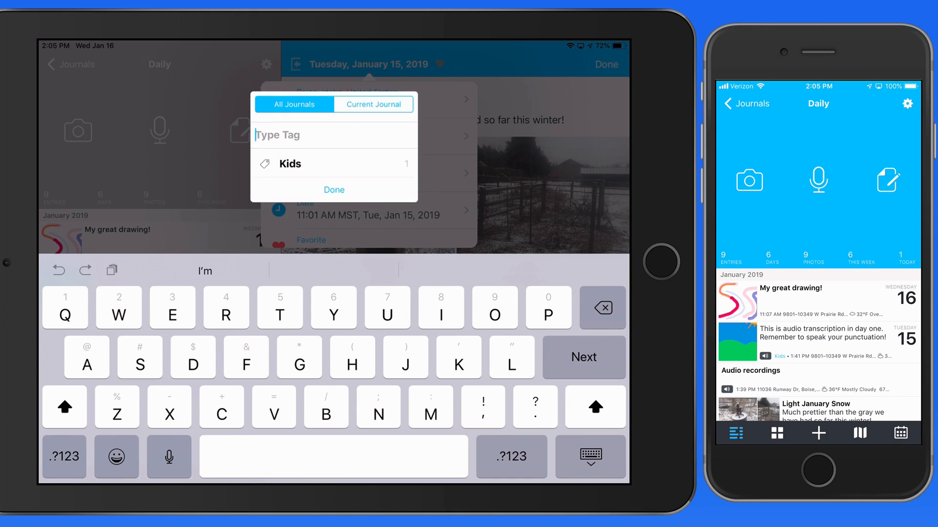
# Confirm the Kids tag on the transcription entry and begin tagging further entries.
pyautogui.click(333, 189)
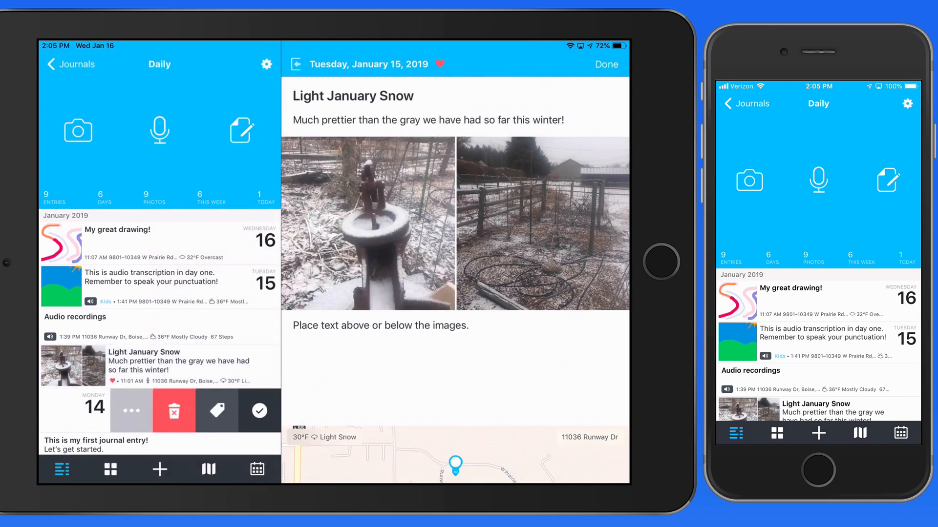
pyautogui.click(216, 410)
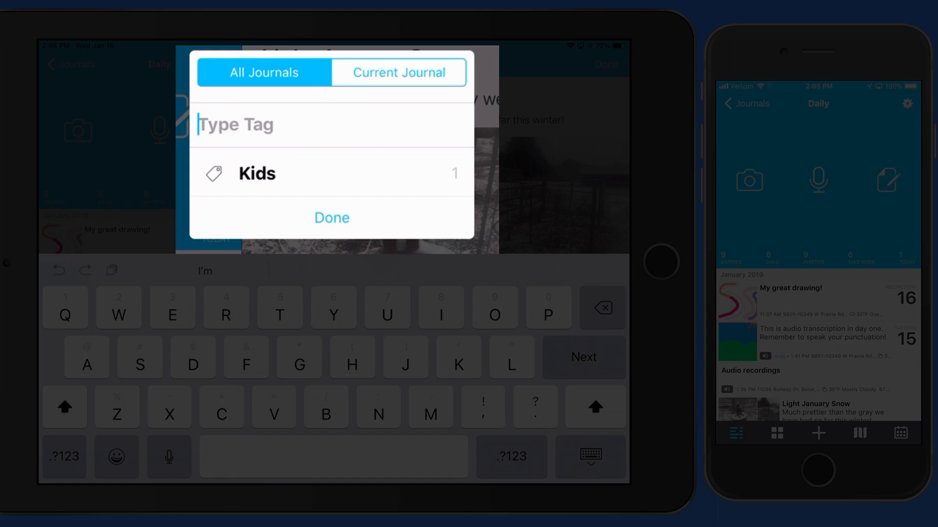
pyautogui.click(331, 218)
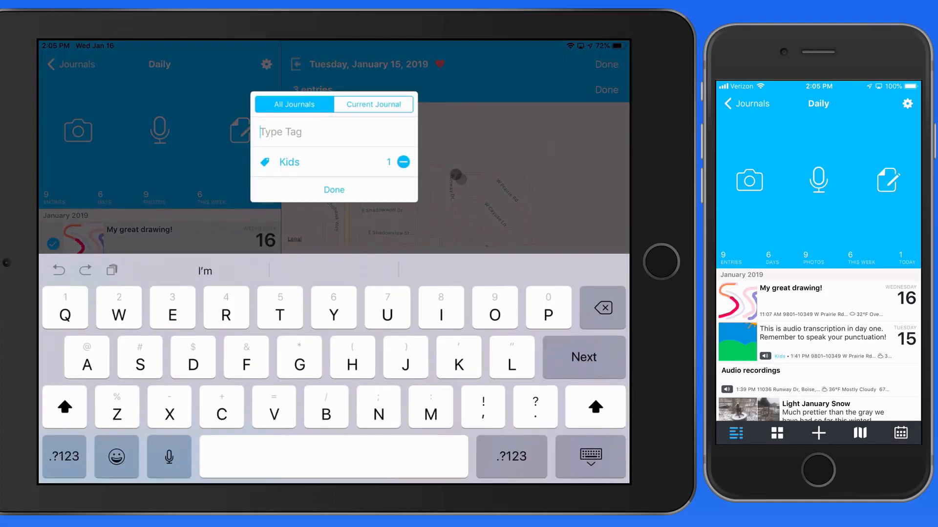
# Enter 'At home' as the tag for the three selected entries.
pyautogui.write('At')
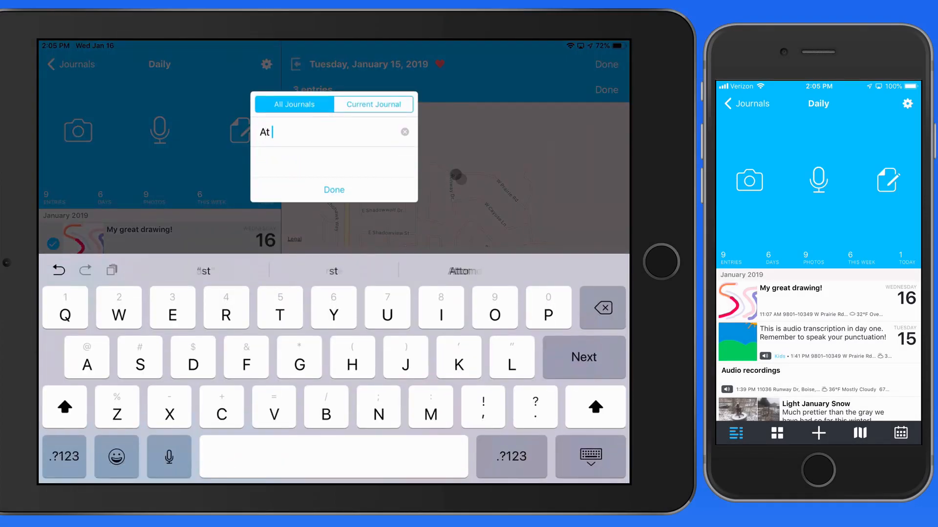
pyautogui.write('home')
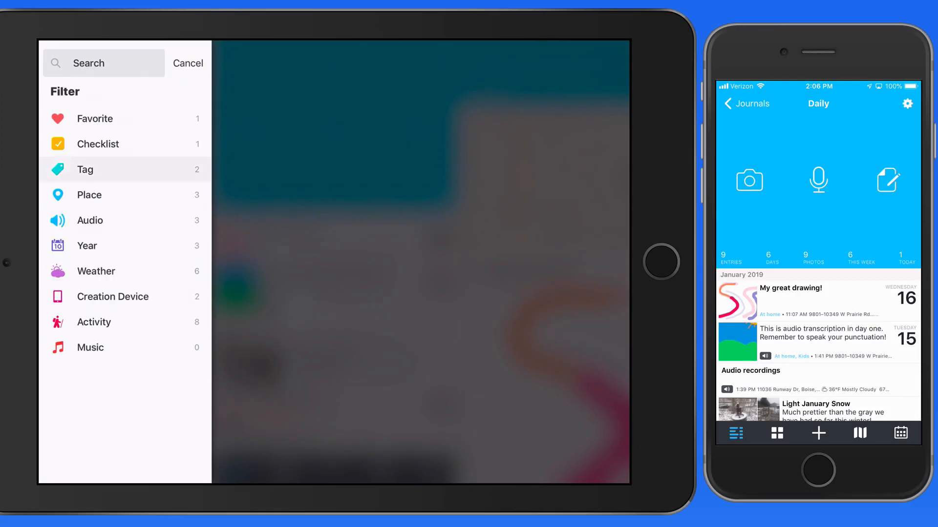
# Filter the journal by tag to show only entries tagged At home.
pyautogui.click(85, 170)
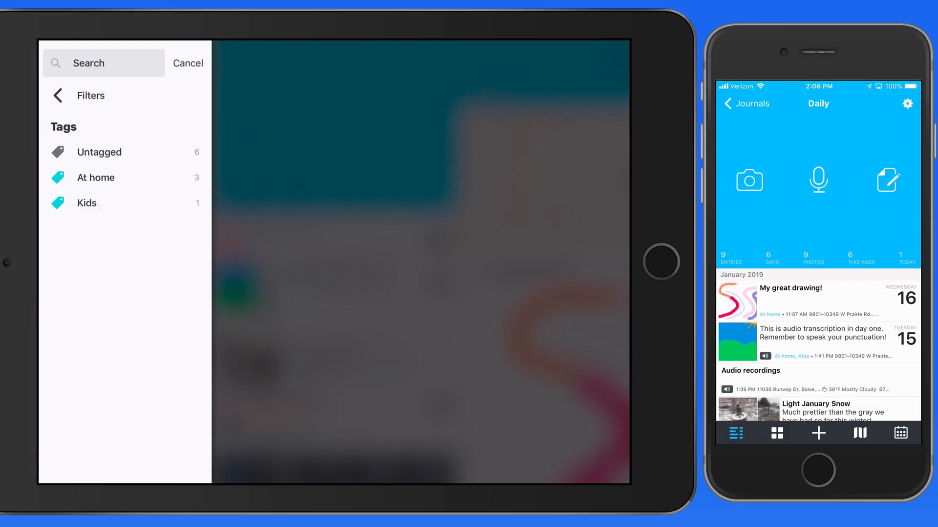
pyautogui.click(95, 178)
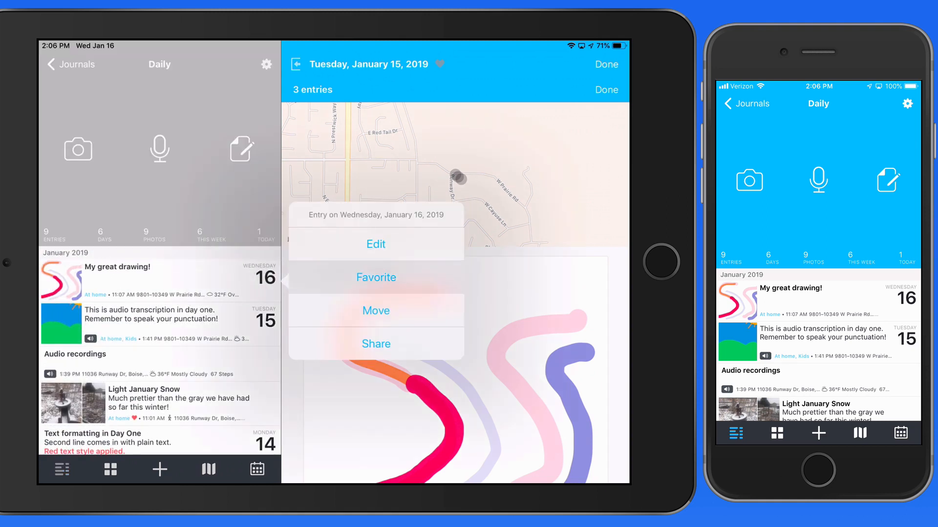
# Favorite My great drawing and show the filter list, now counting two favorites.
pyautogui.click(376, 277)
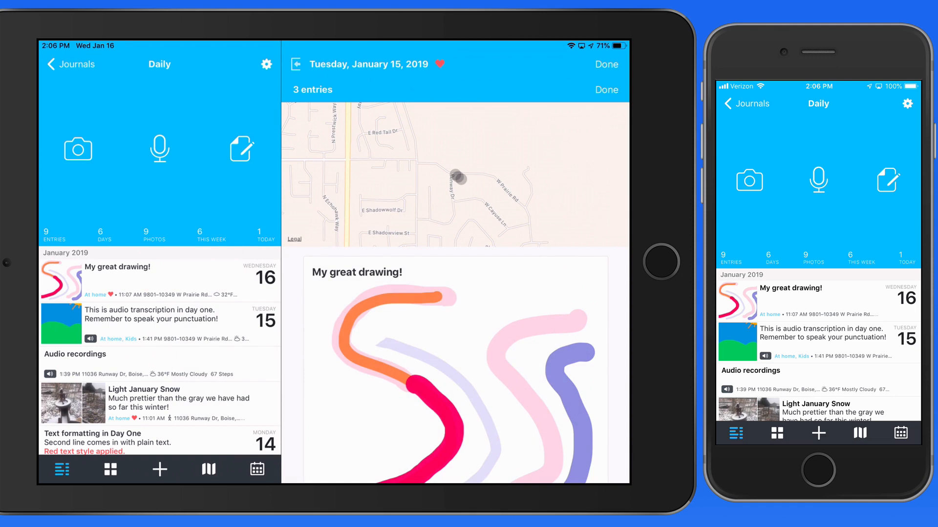
pyautogui.click(75, 64)
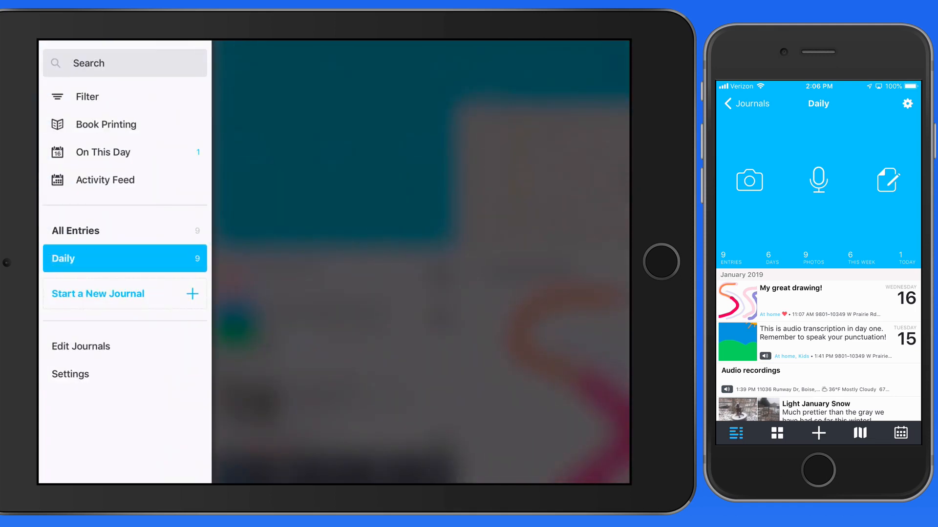
pyautogui.click(86, 96)
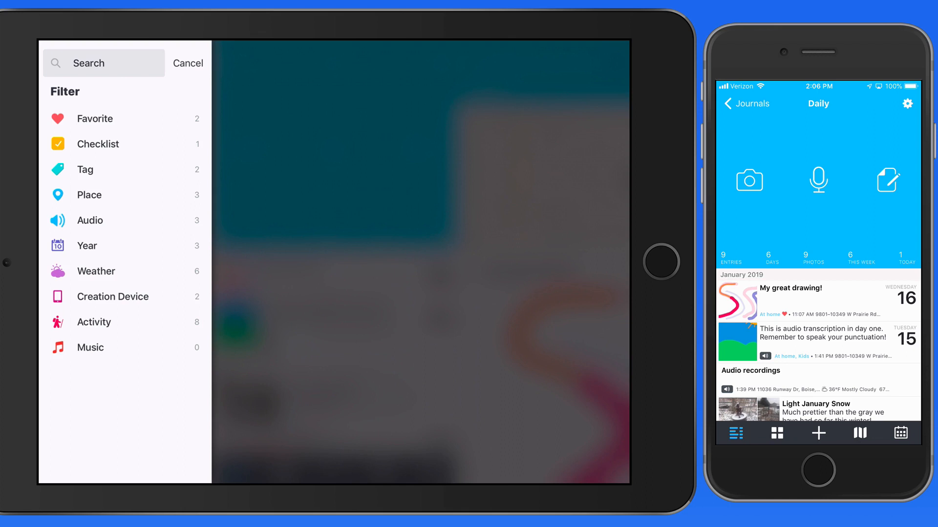